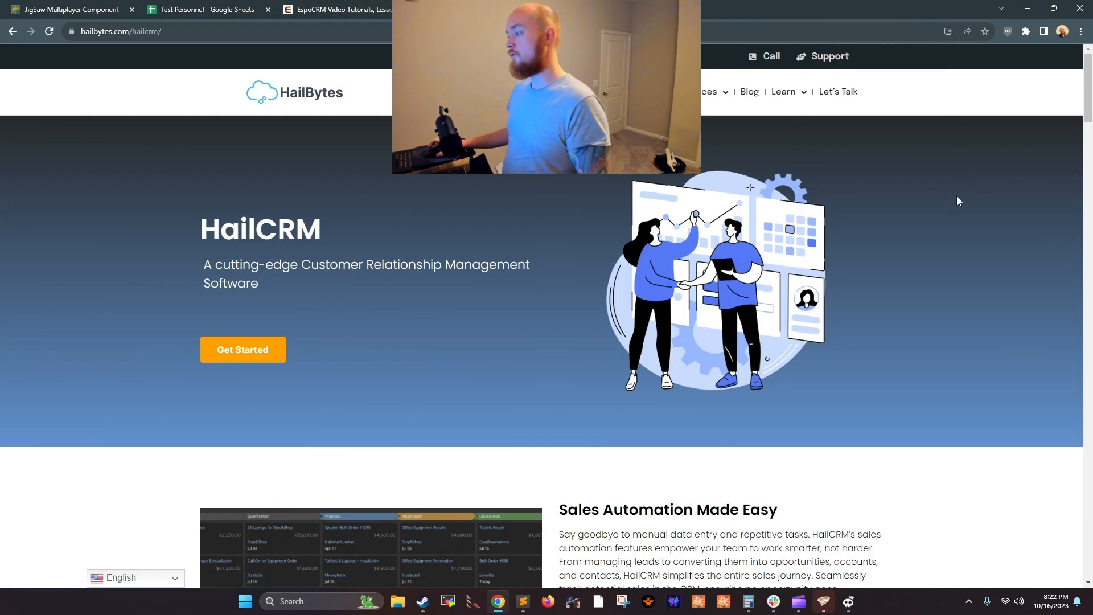
Scroll down the HailCRM website to the sandbox link and its admin login details.
scroll(down, 3)
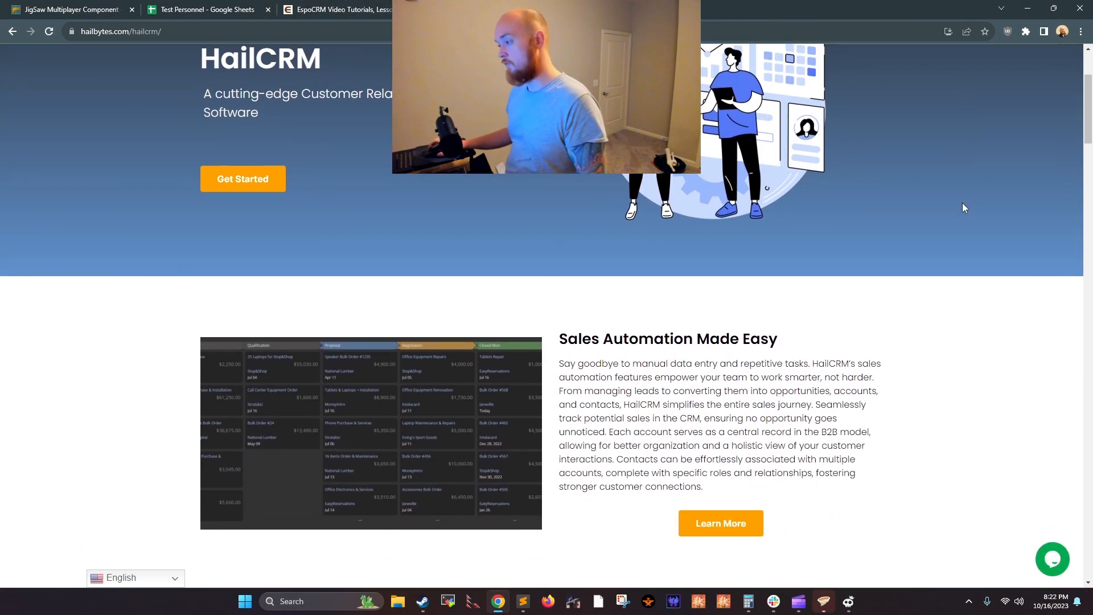
scroll(down, 3)
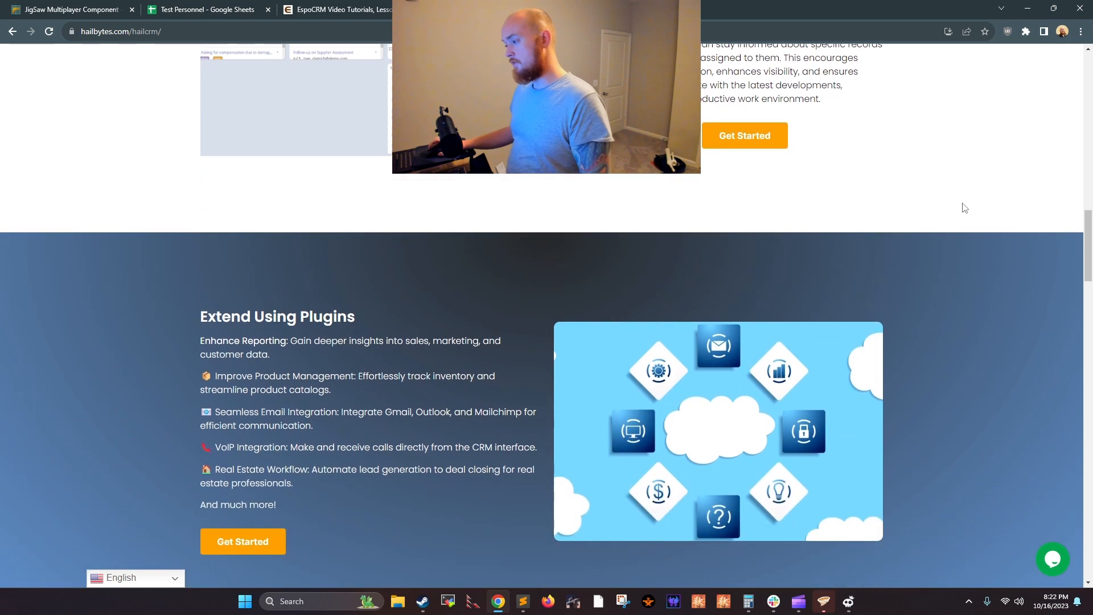
scroll(down, 3)
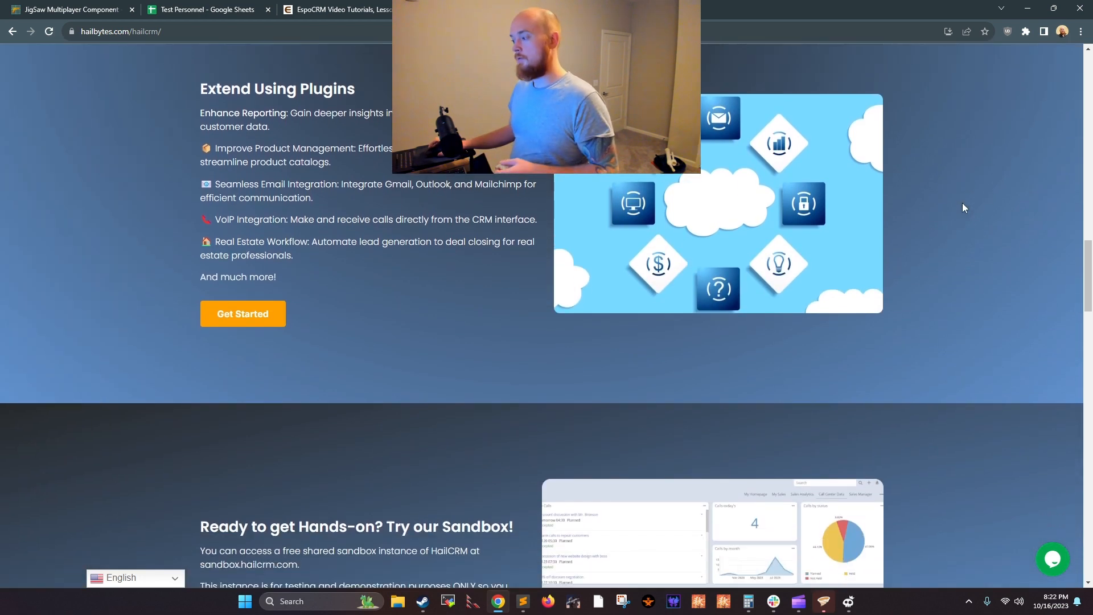
scroll(down, 3)
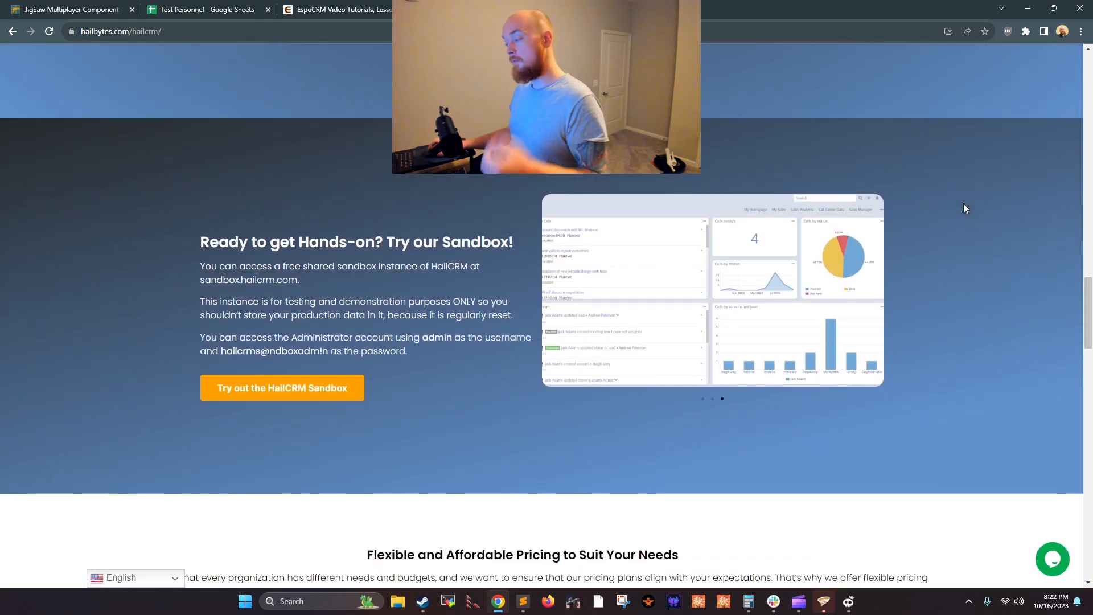
scroll(down, 3)
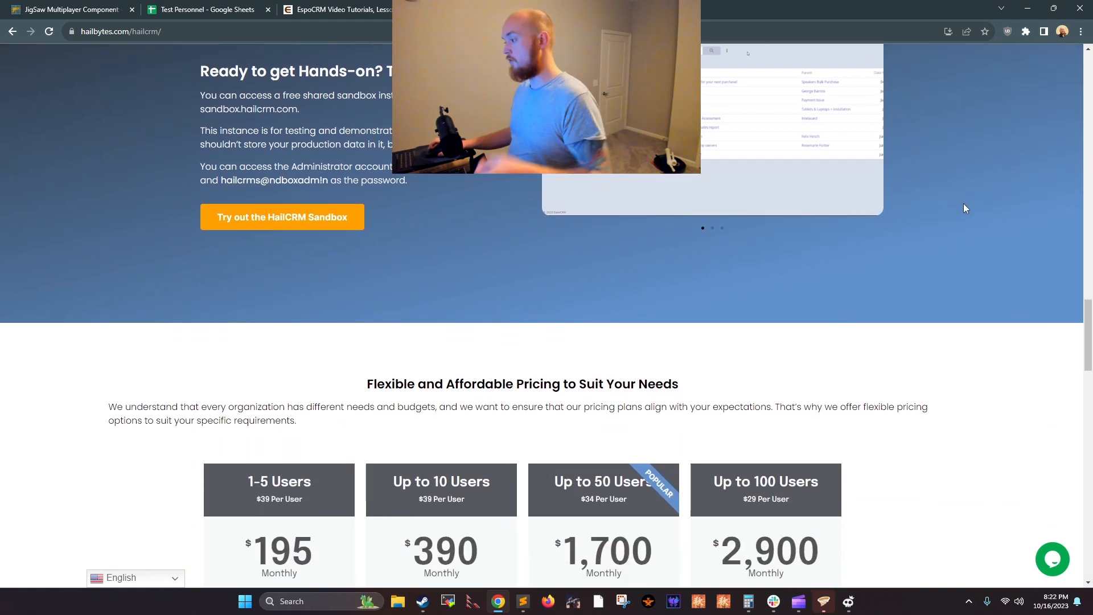
scroll(down, 3)
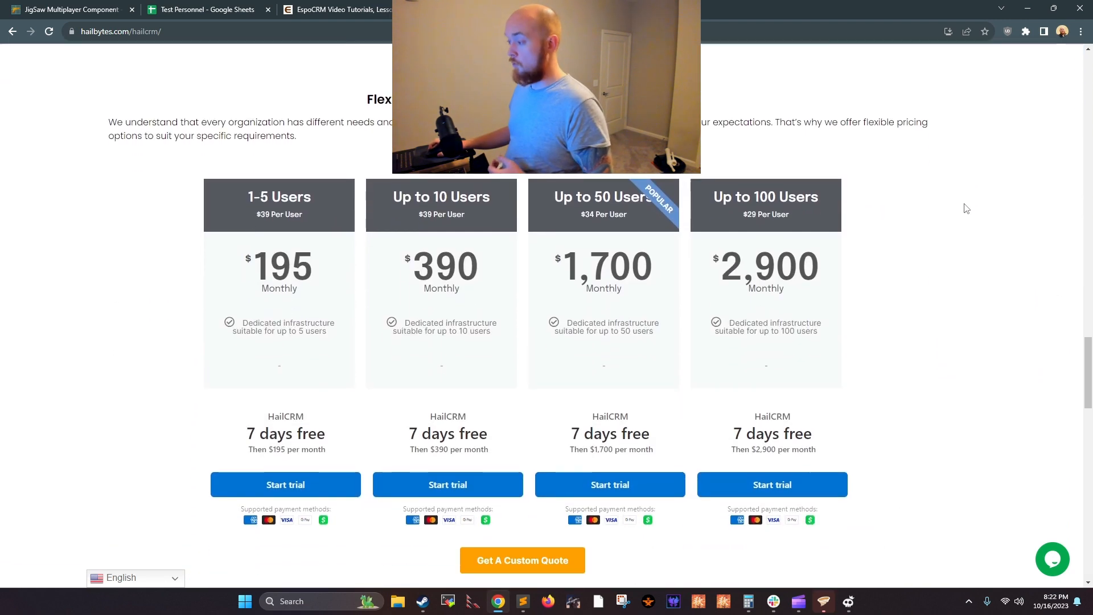
scroll(down, 3)
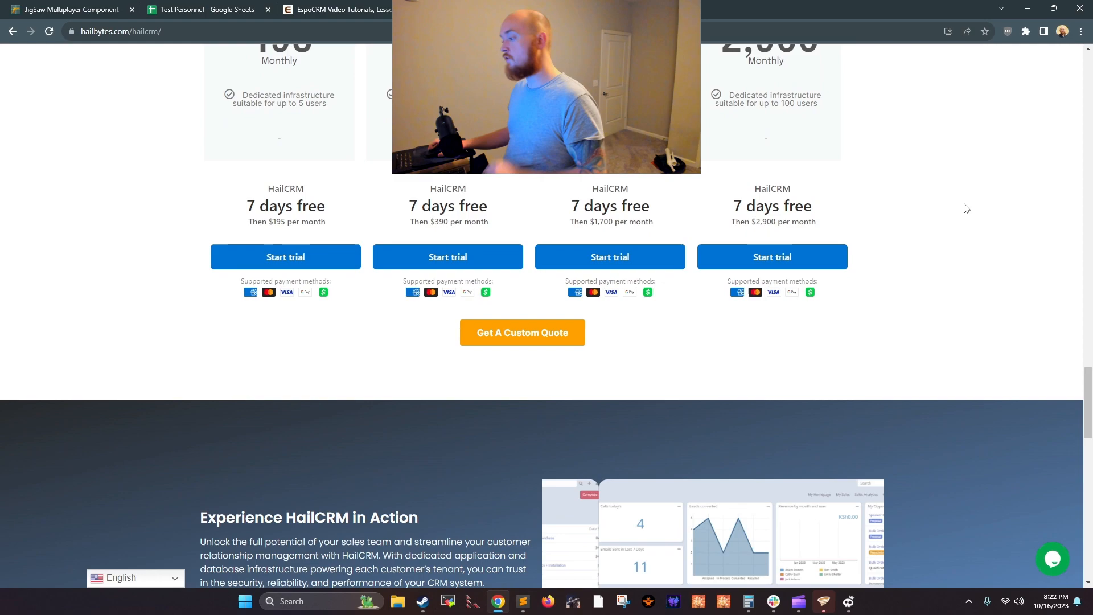
scroll(down, 3)
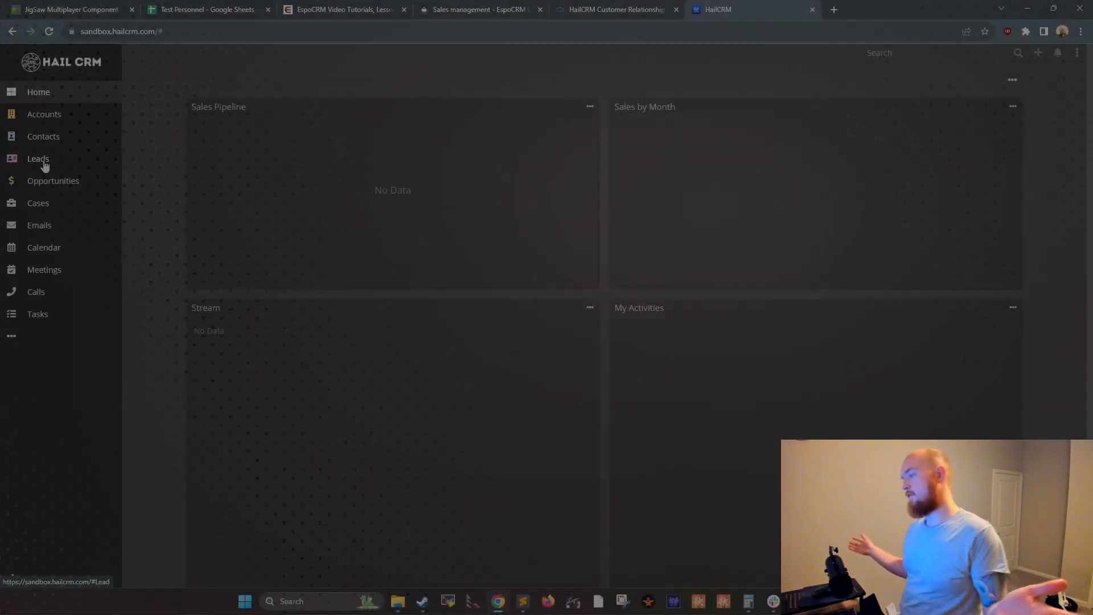
Create the lead Mr. Test Testerson at Test Account with email, phone 1443337 and address details.
click(38, 159)
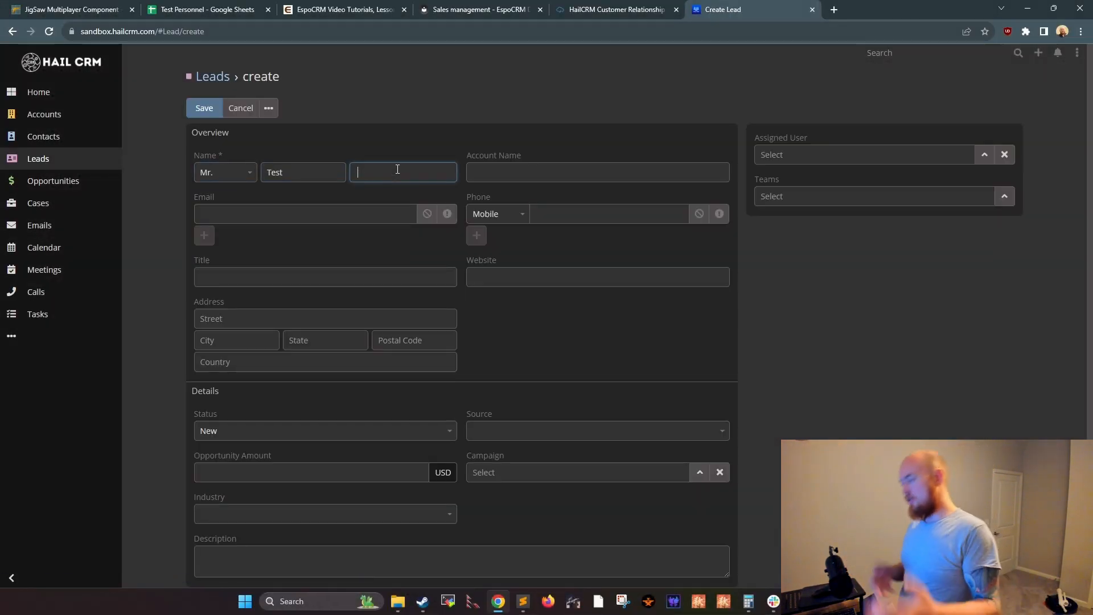
text(Test Account)
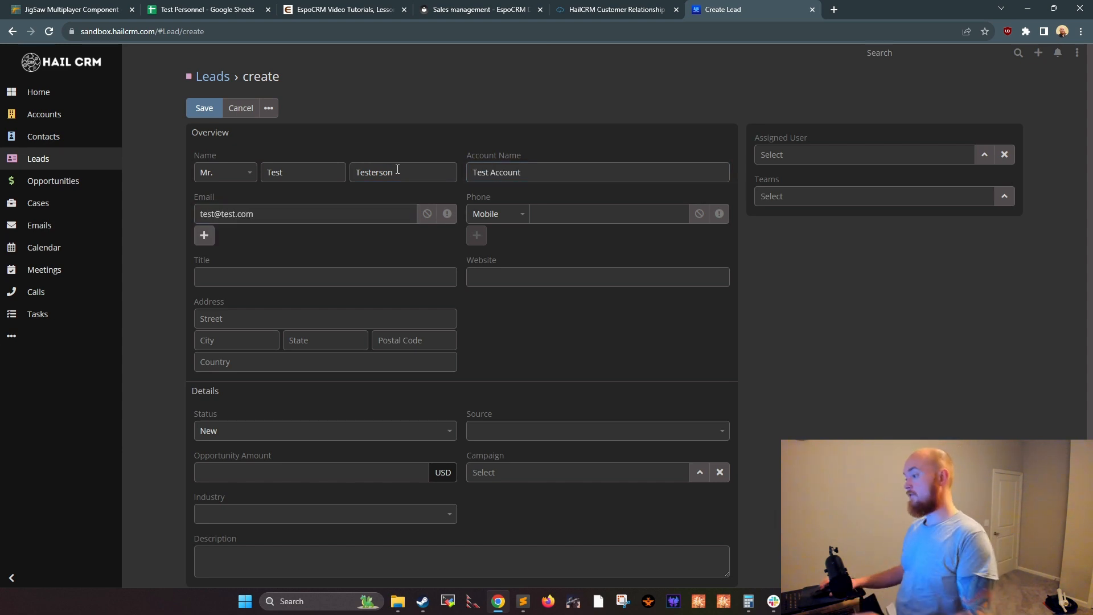
text(1443337)
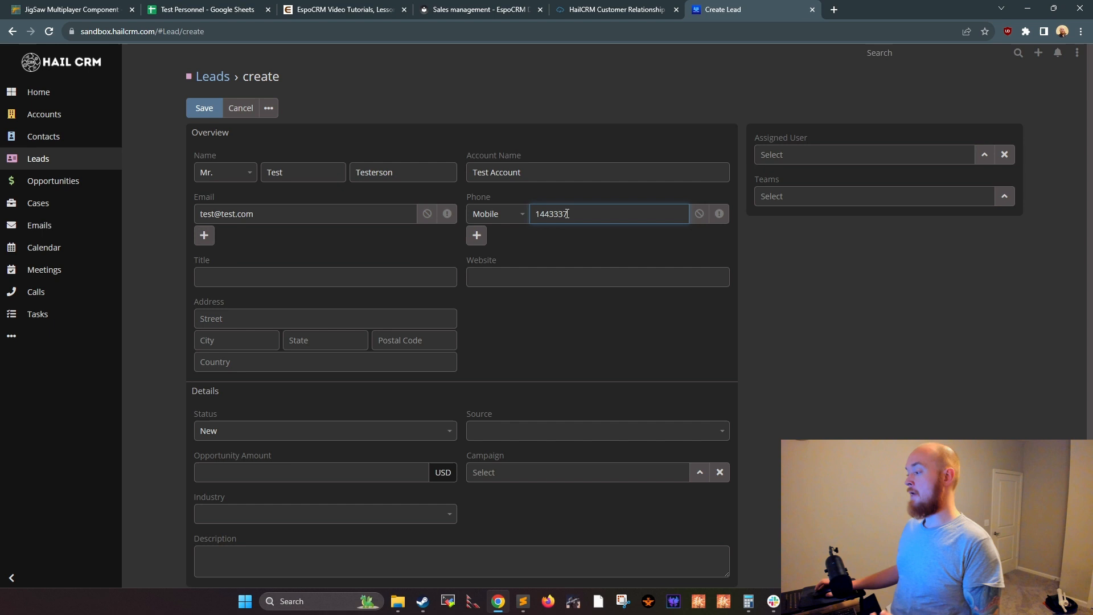
text(M)
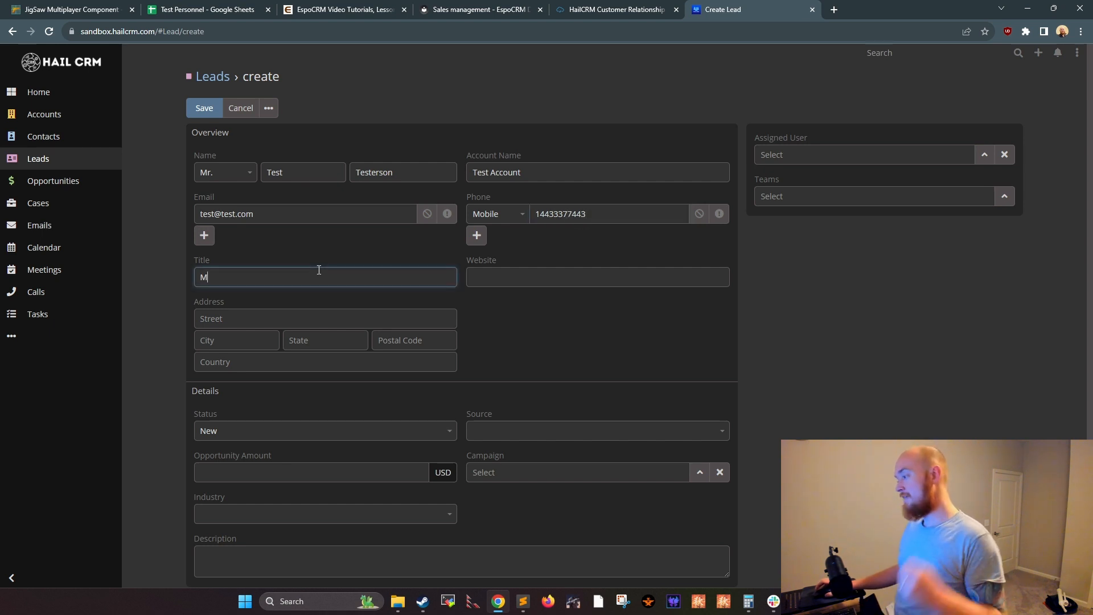
text(123)
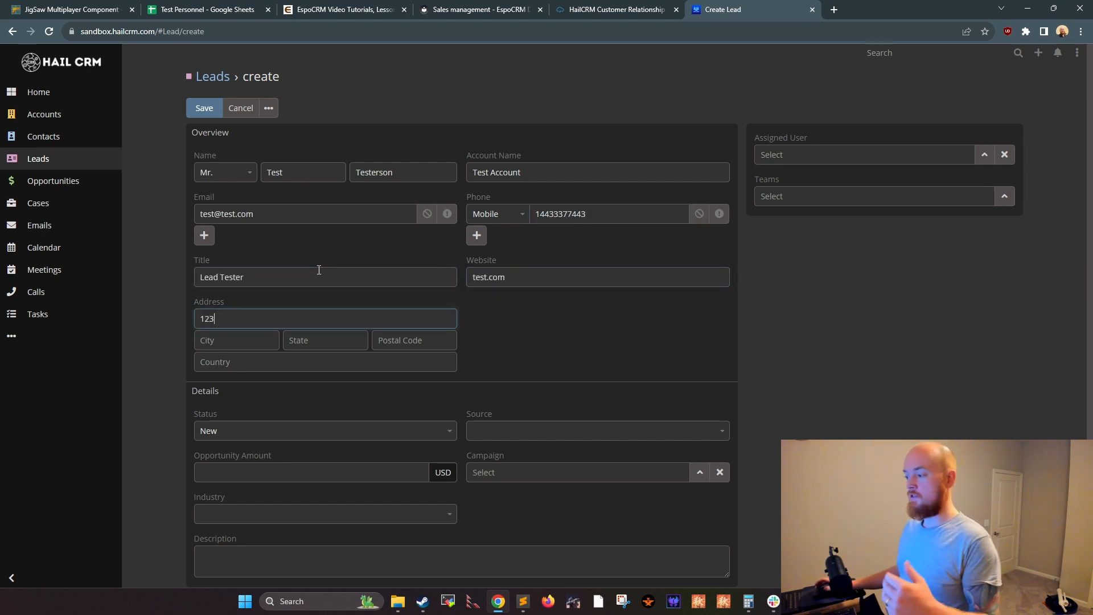
text(Testla)
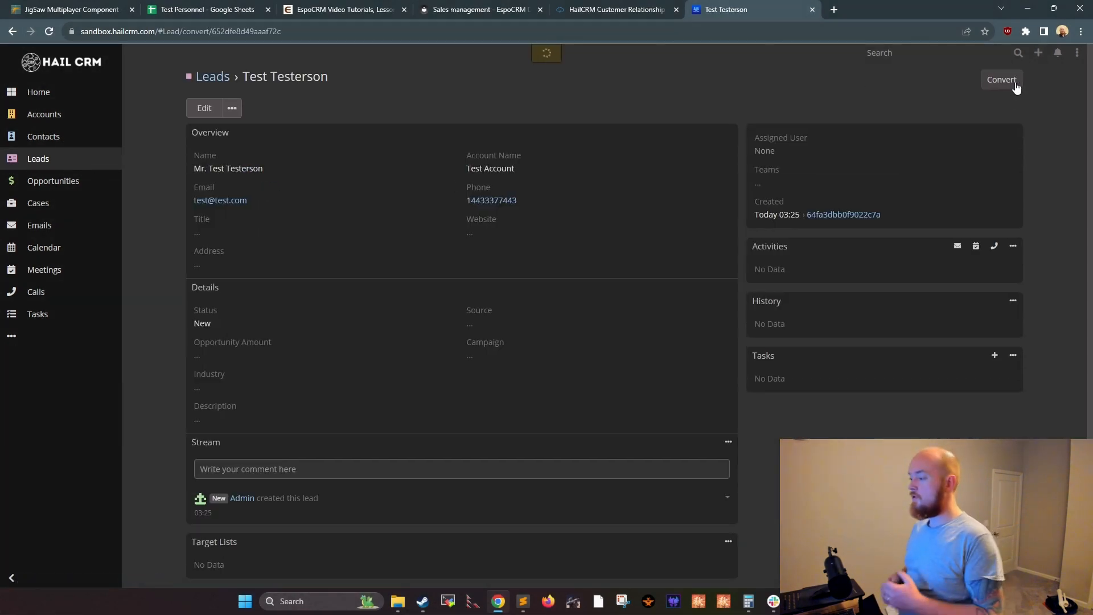
Convert the lead into an $18,000 opportunity with a description of Test Testerson needing the insurance plan.
click(1001, 78)
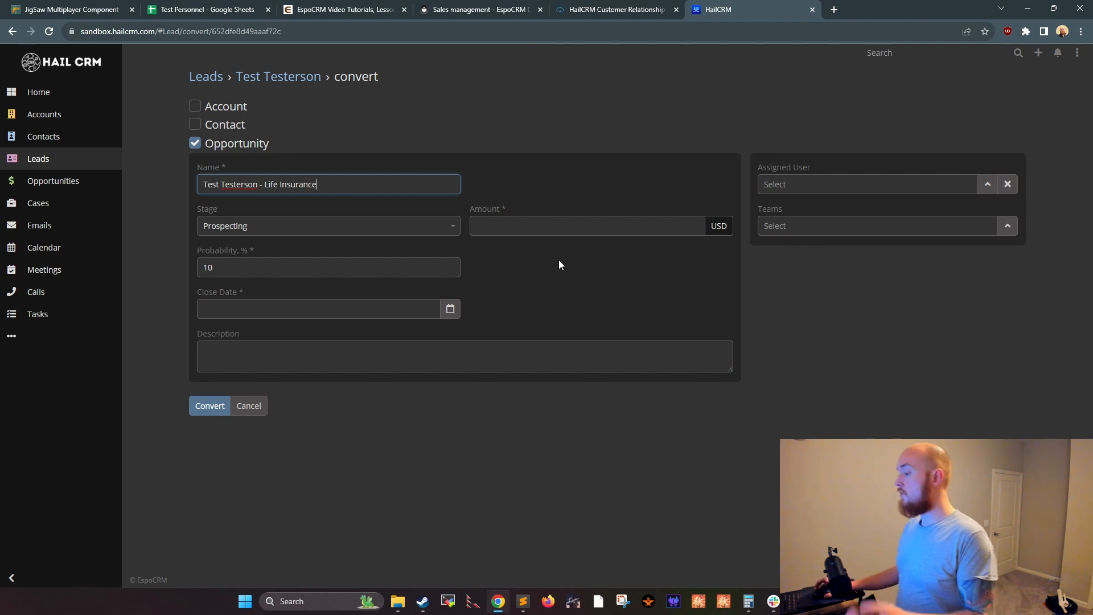
text(18,000.00)
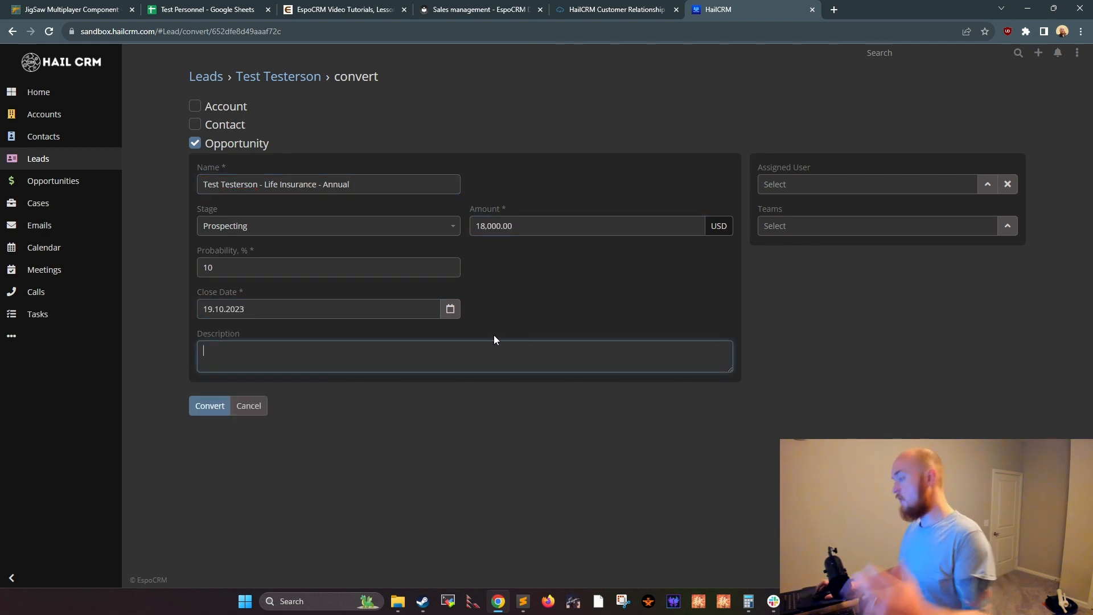
text(Test Testerson is on his last legs, he n)
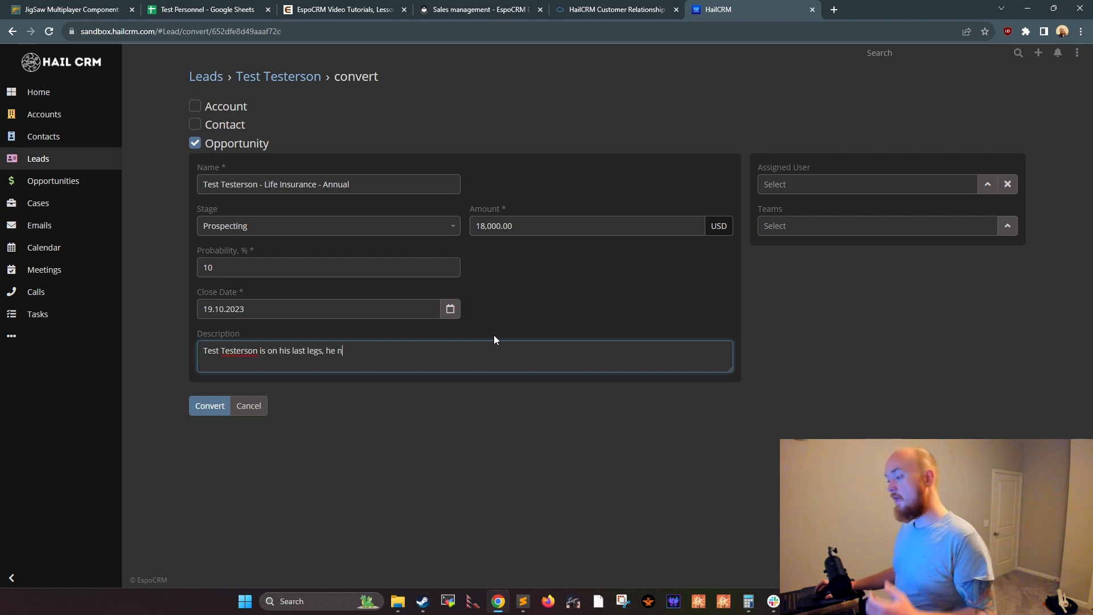
text(eeds this insurance plan but it's going to cost.)
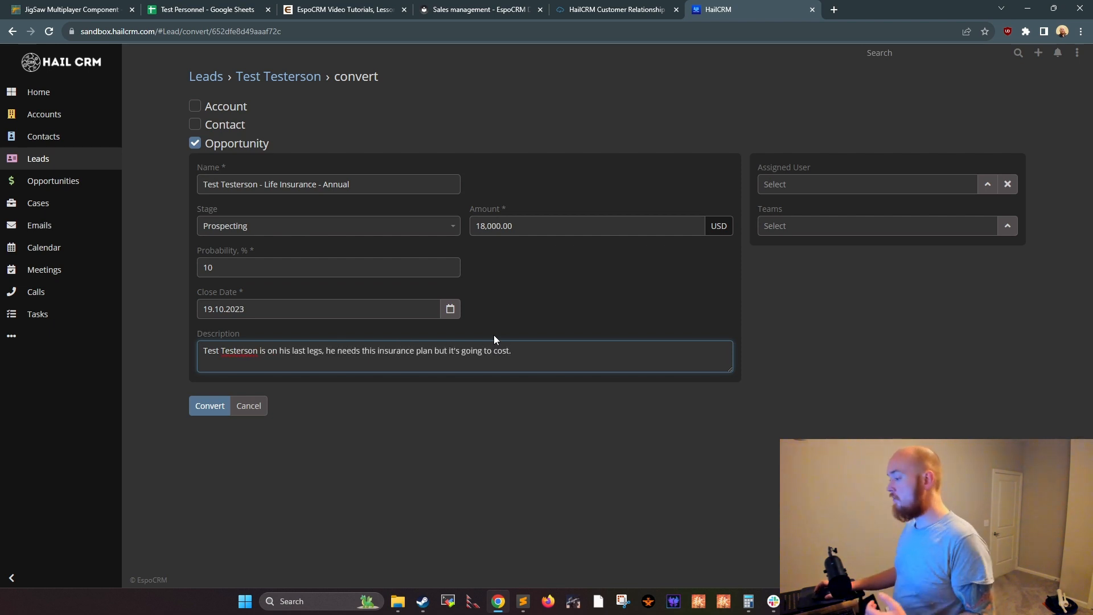
click(210, 406)
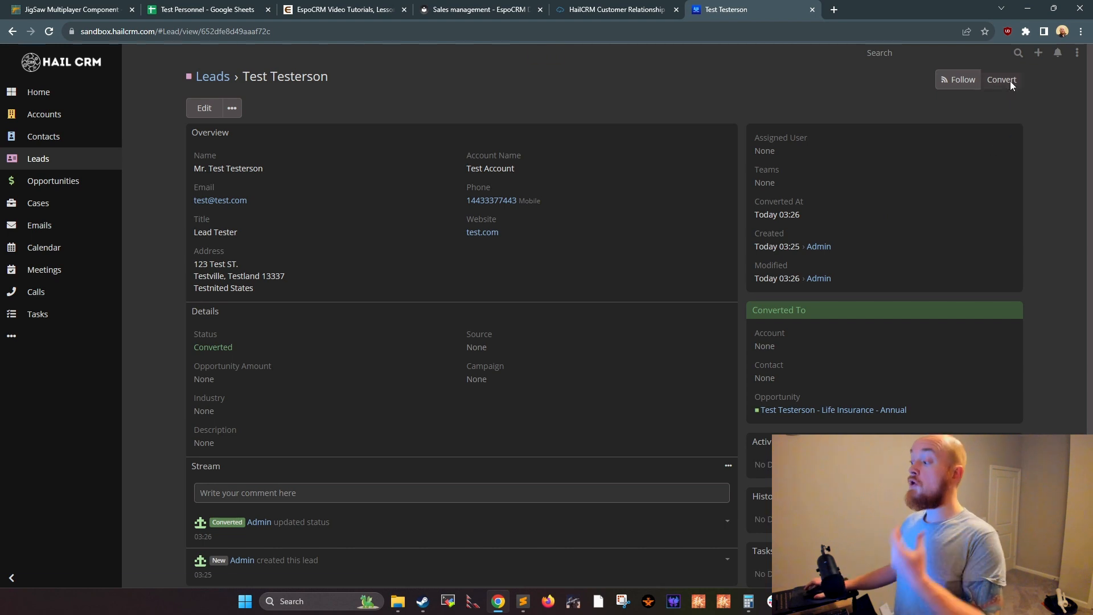
Convert the lead into a Test Testerson contact, describing the address as Mr. Testerson's personal address.
click(1001, 79)
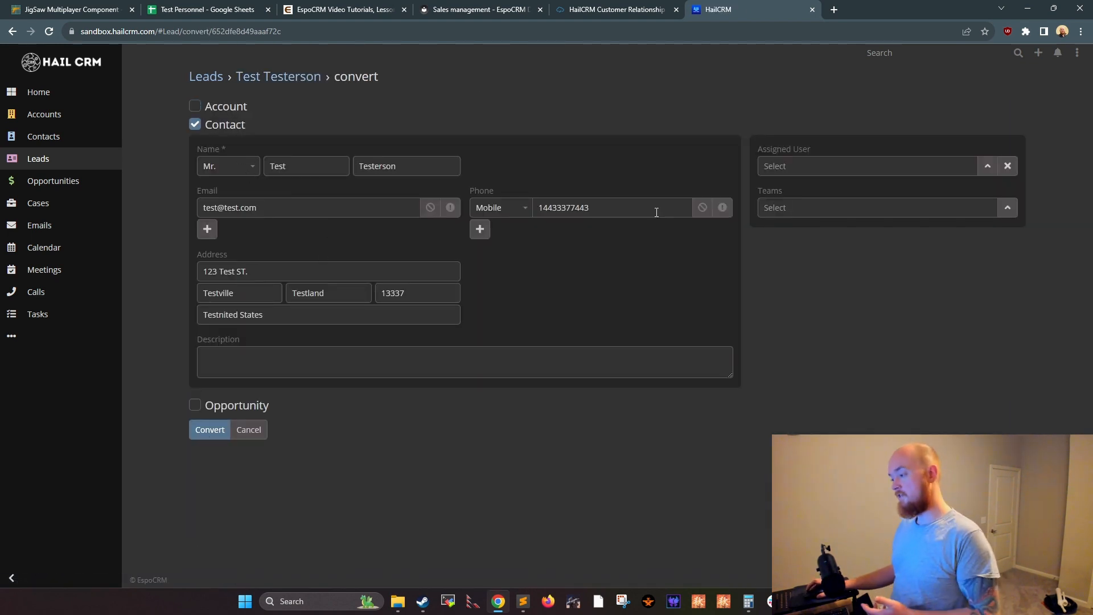
text(This is Mr. Testerson's personal address.)
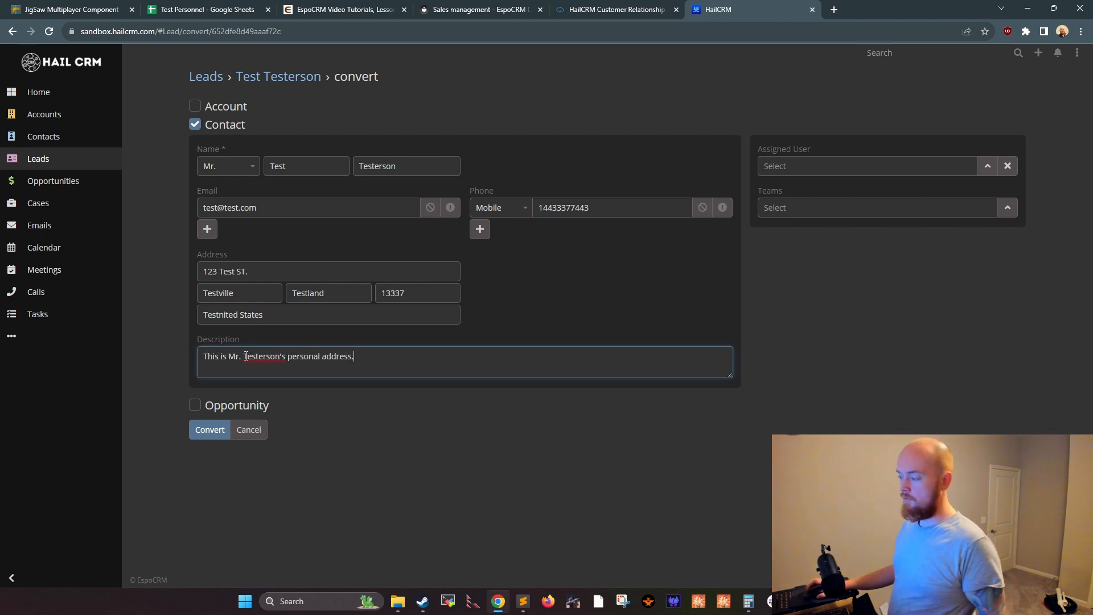
click(209, 430)
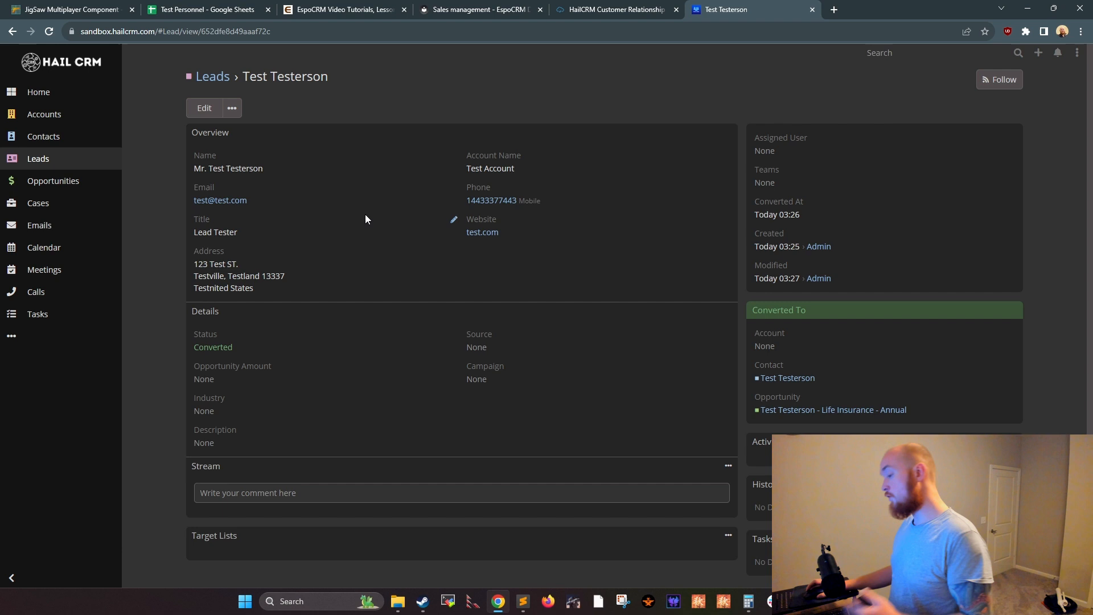
scroll(down, 3)
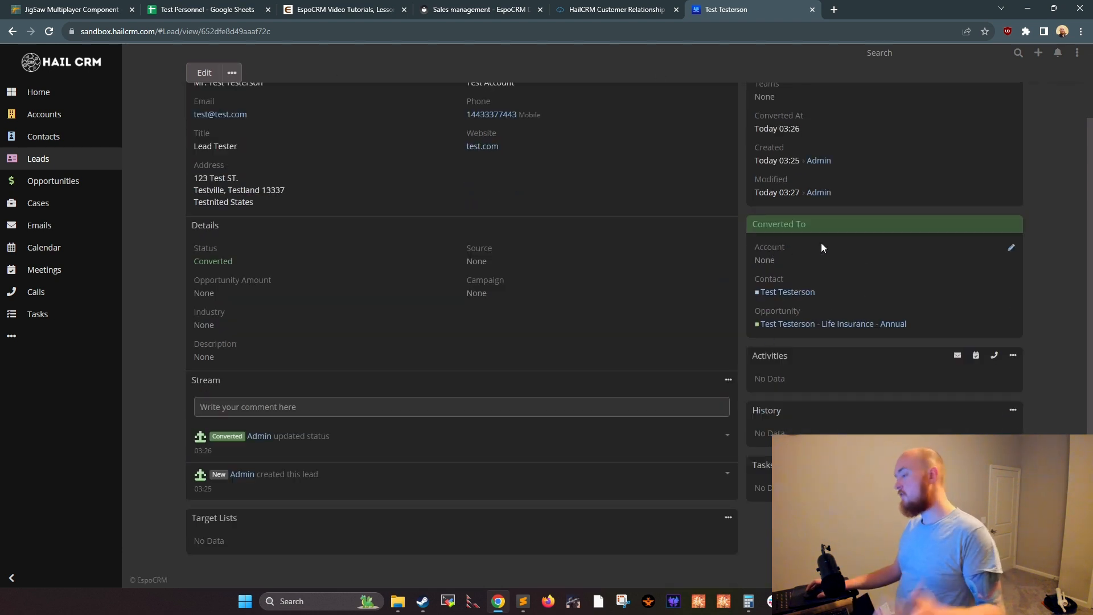
Create the Testerson Incorporated account with website, support@testerson email, city, Reseller type and reseller description.
click(1011, 247)
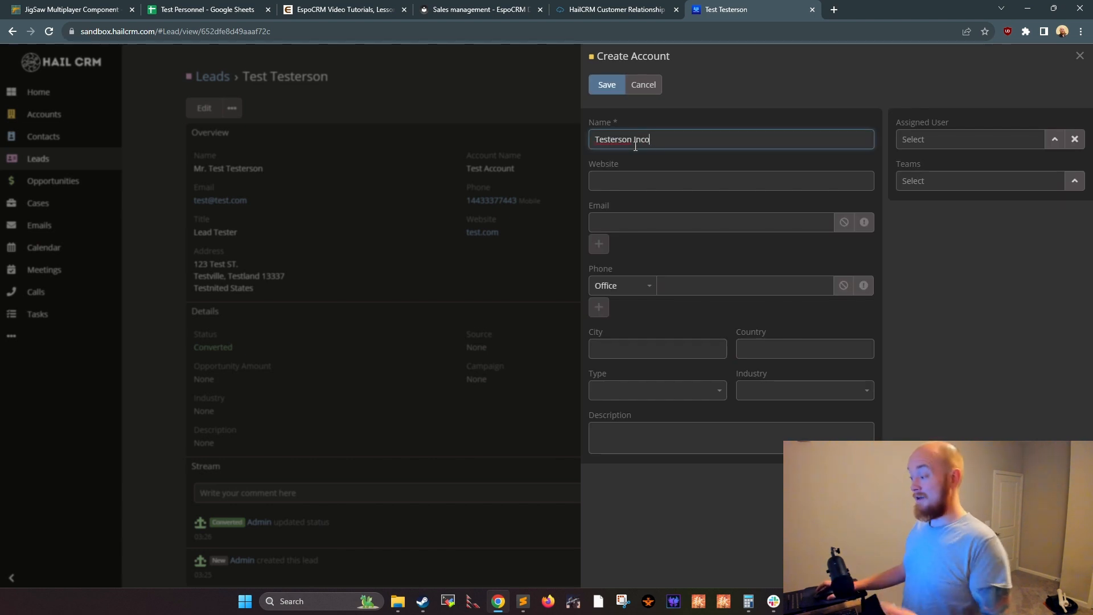
text(teste)
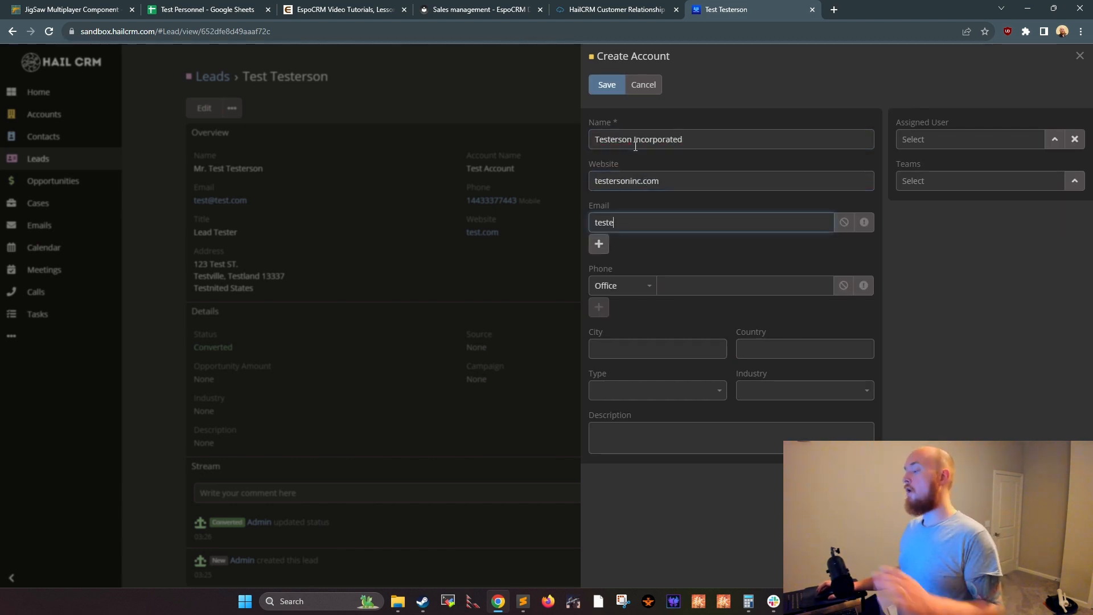
text(support@testerson)
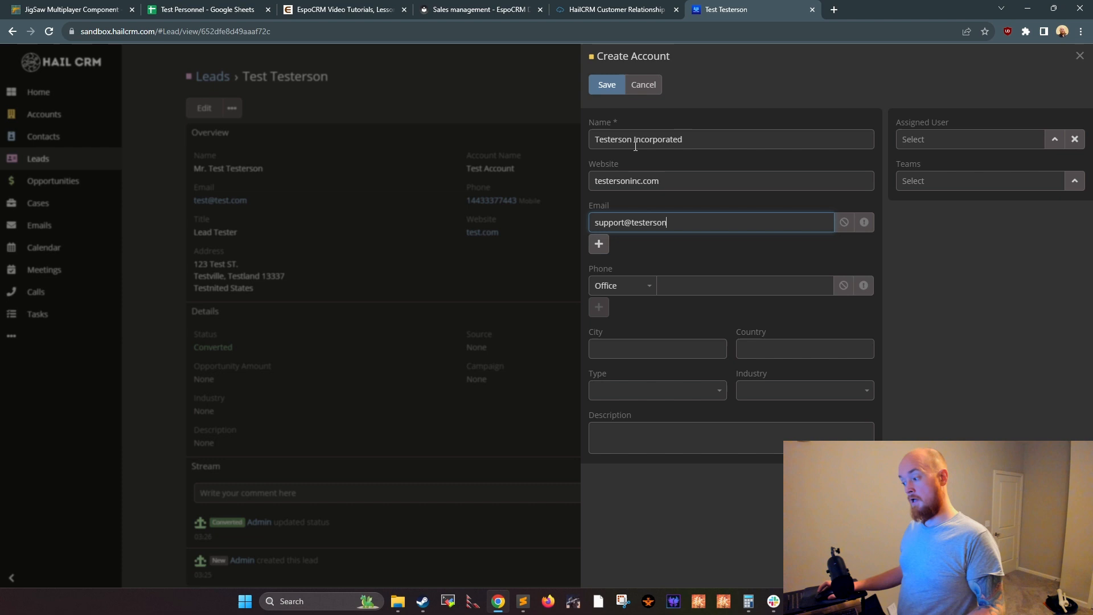
text(Testnit)
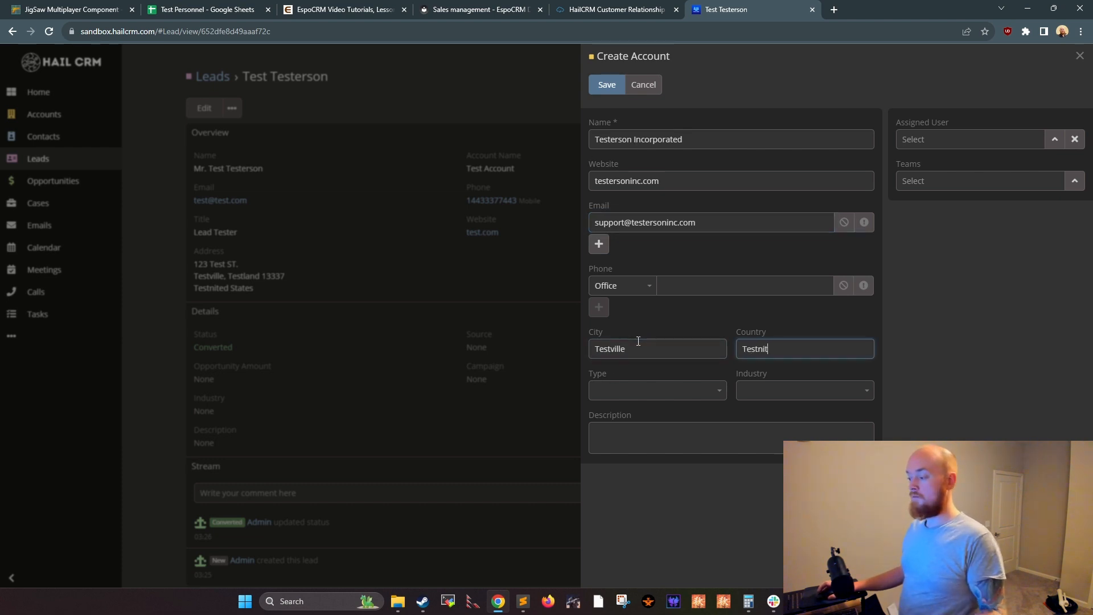
click(656, 389)
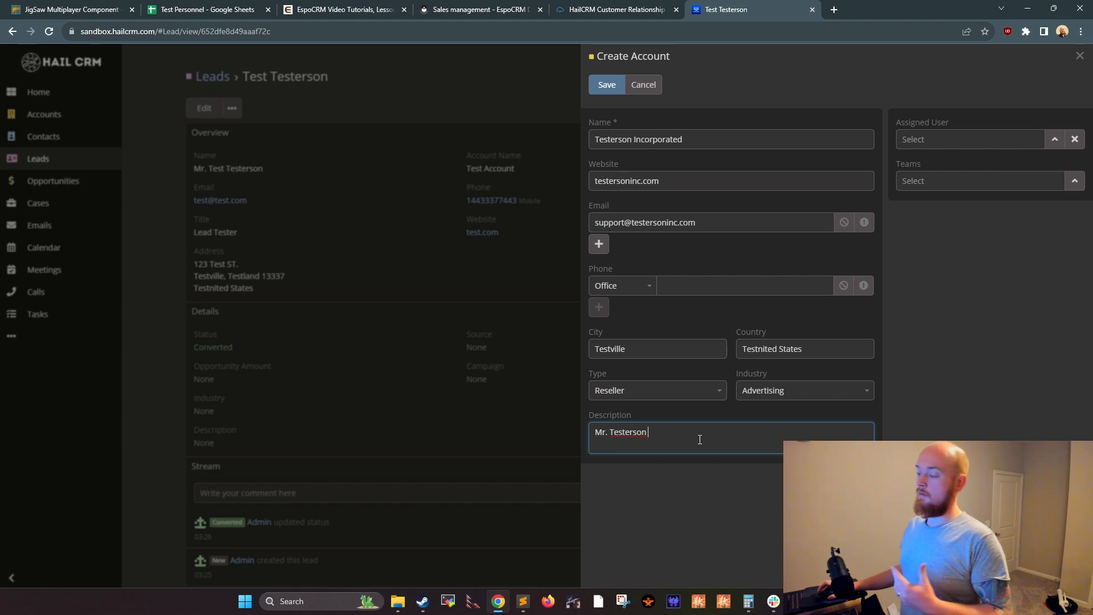
text(liked our insurance so much that he had his company become a resell)
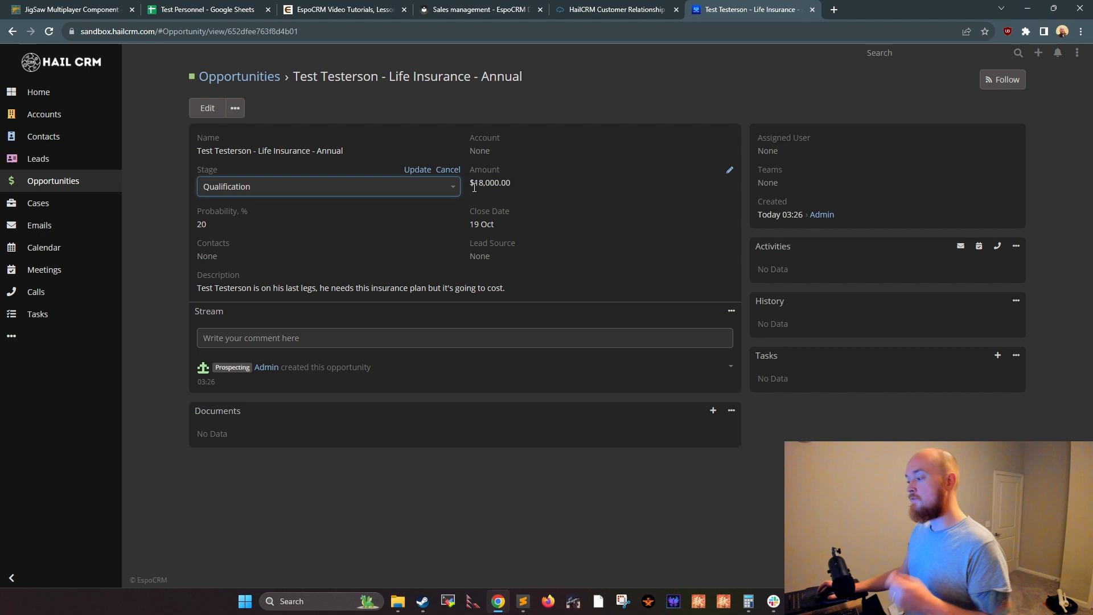
Cancel the stage edit so the $18,000.00 opportunity keeps its Prospecting stage.
click(53, 181)
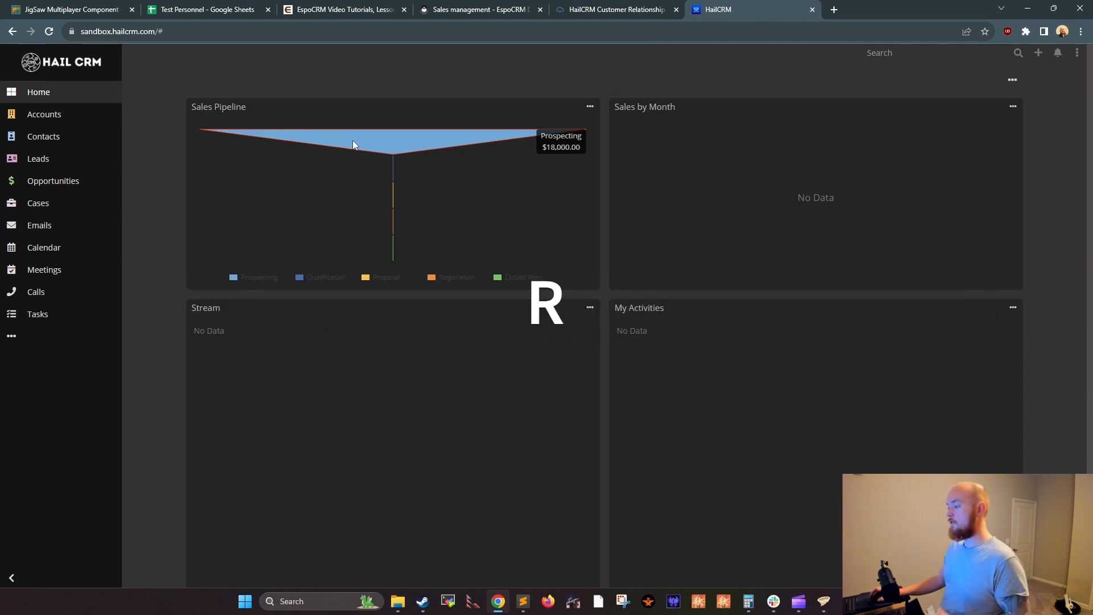
mouse_move(396, 172)
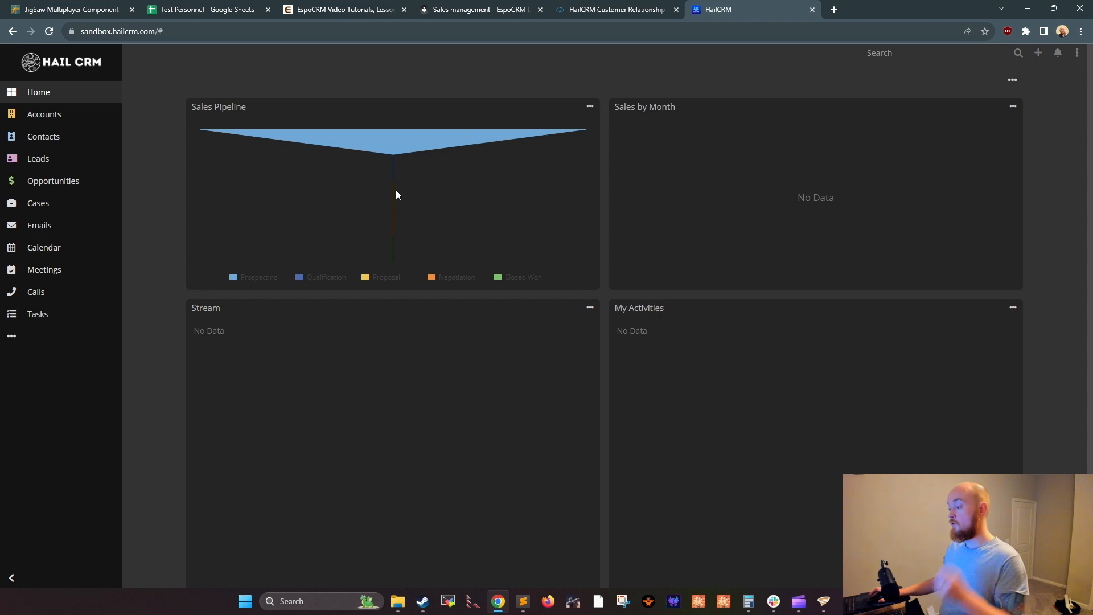
mouse_move(396, 224)
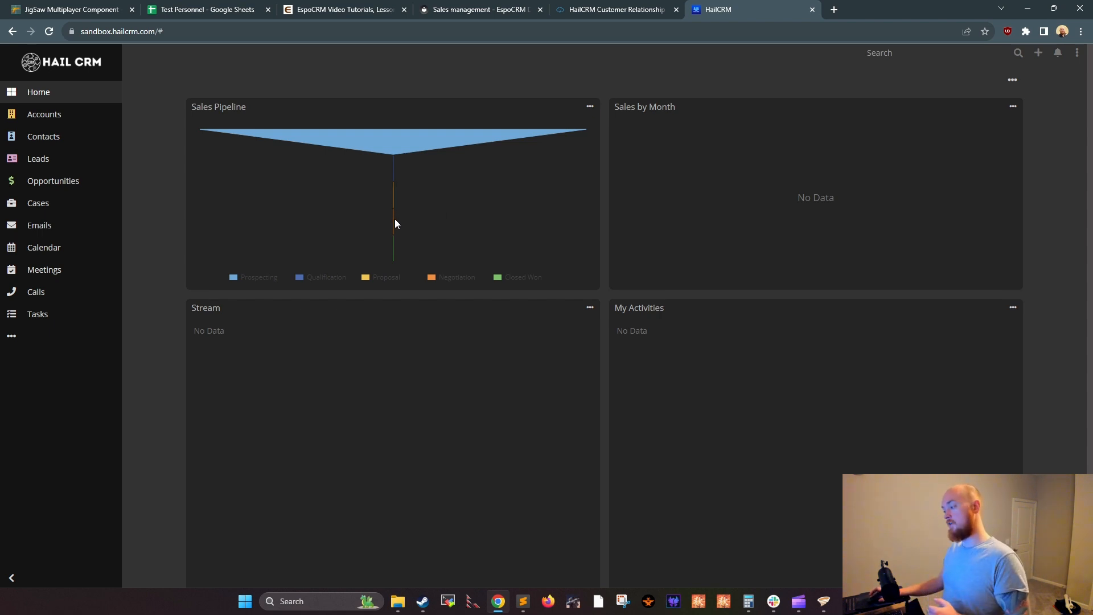
mouse_move(390, 237)
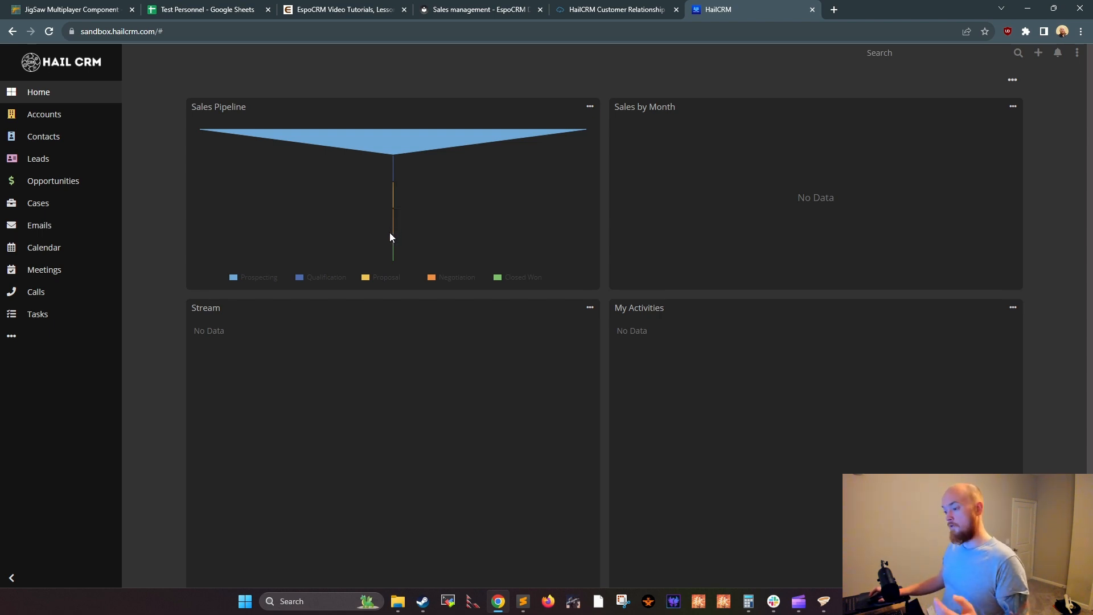
mouse_move(394, 251)
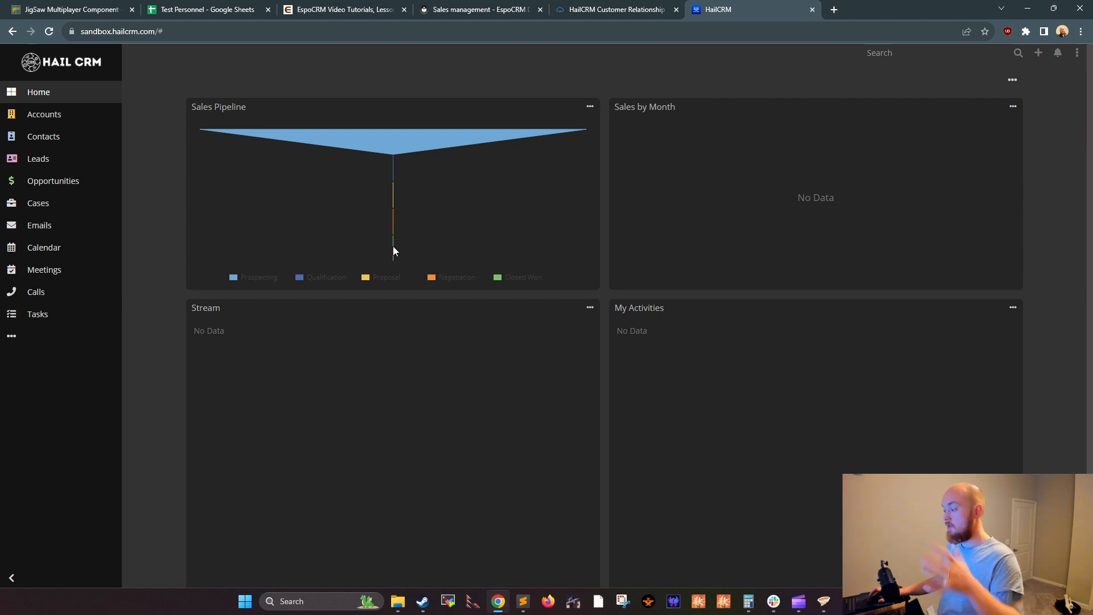
mouse_move(388, 249)
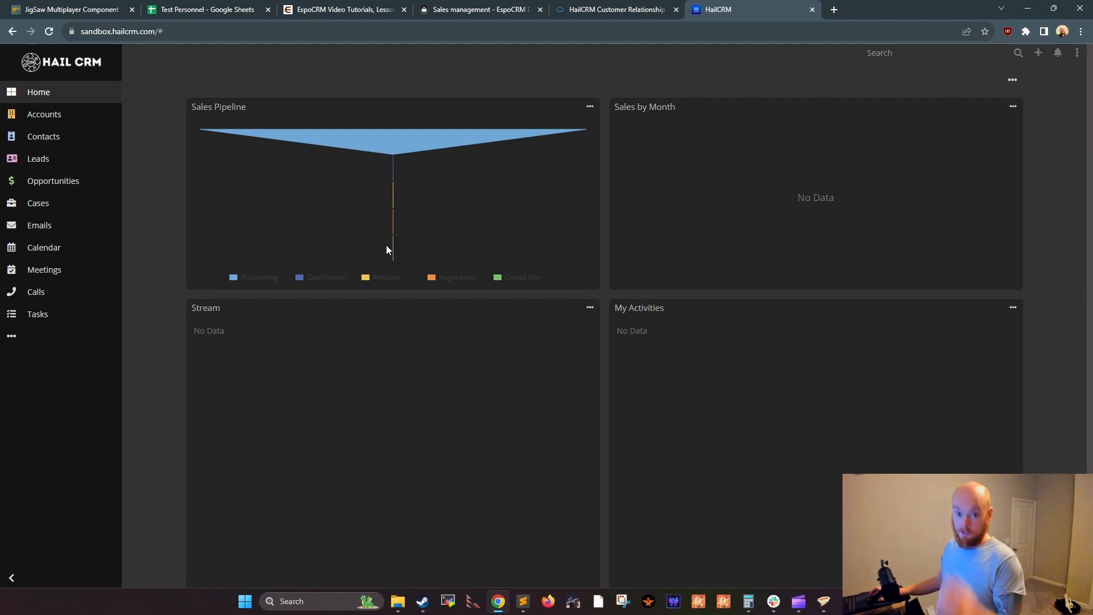
mouse_move(54, 181)
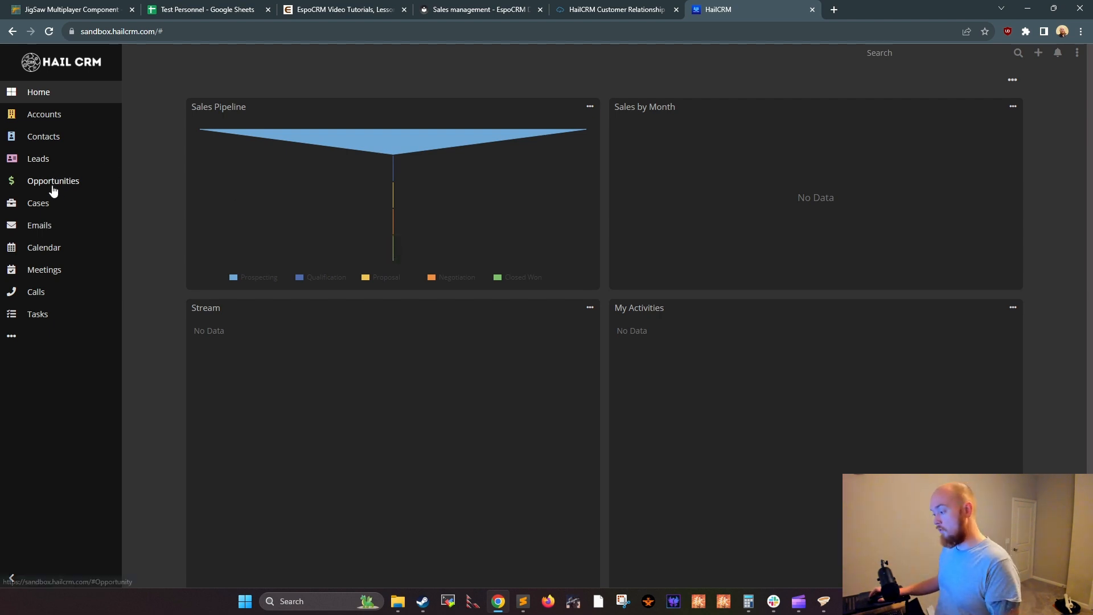